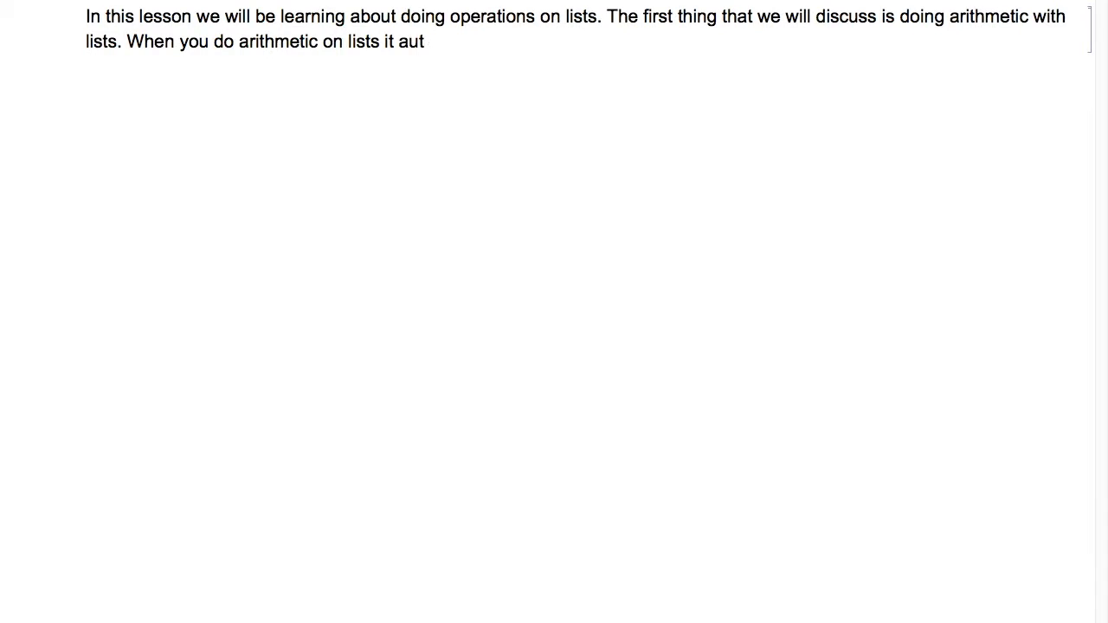
text(omatically applies to every element distr)
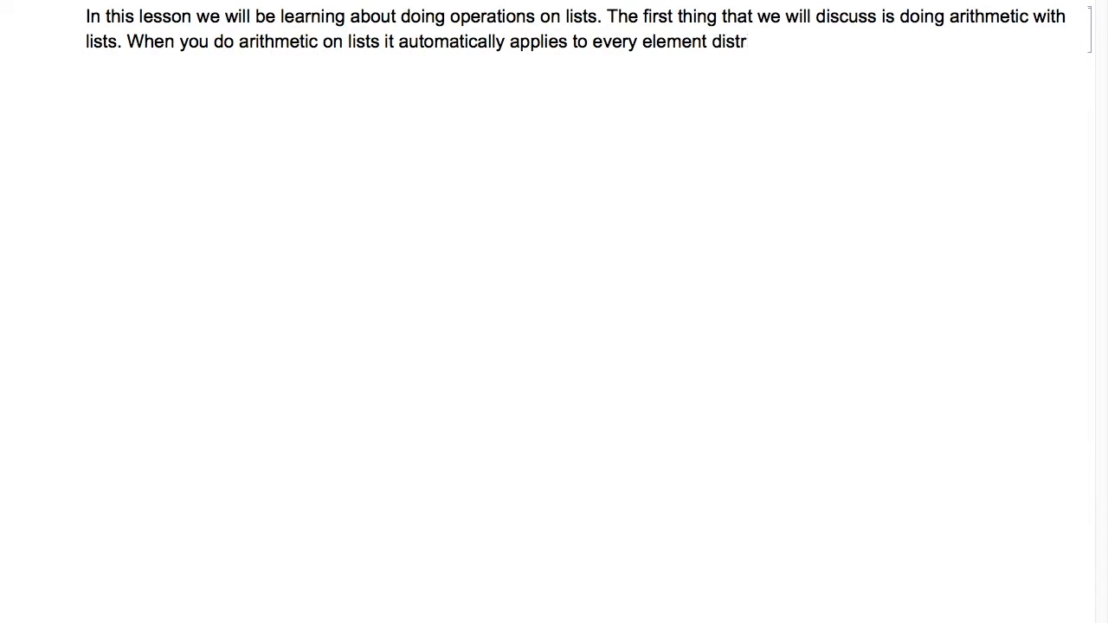
text(ibutively.)
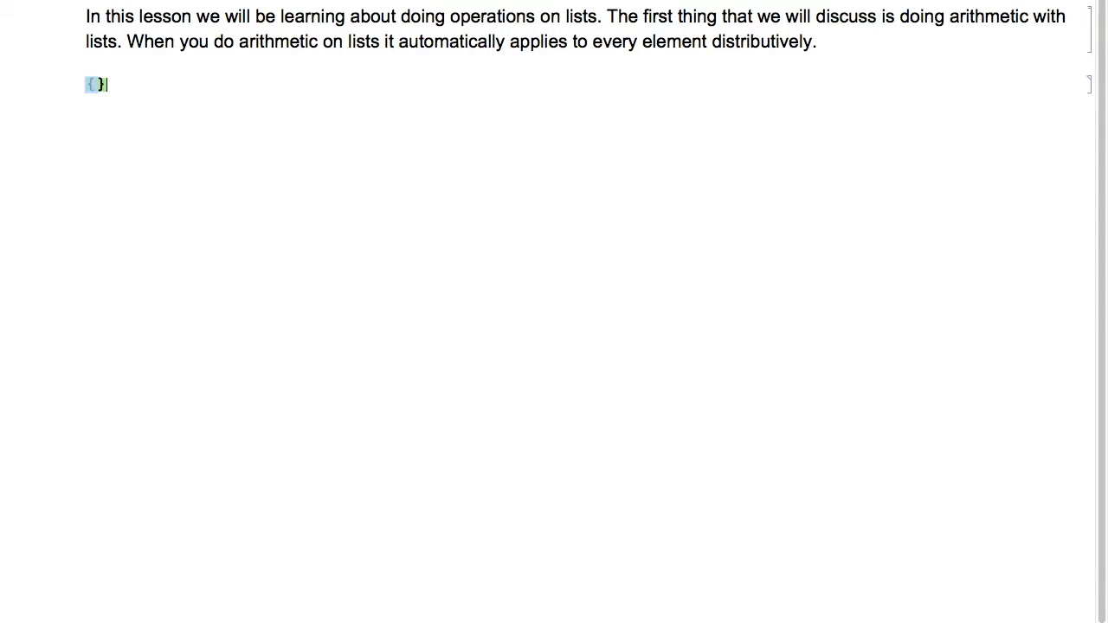
text(1, 2, 3)
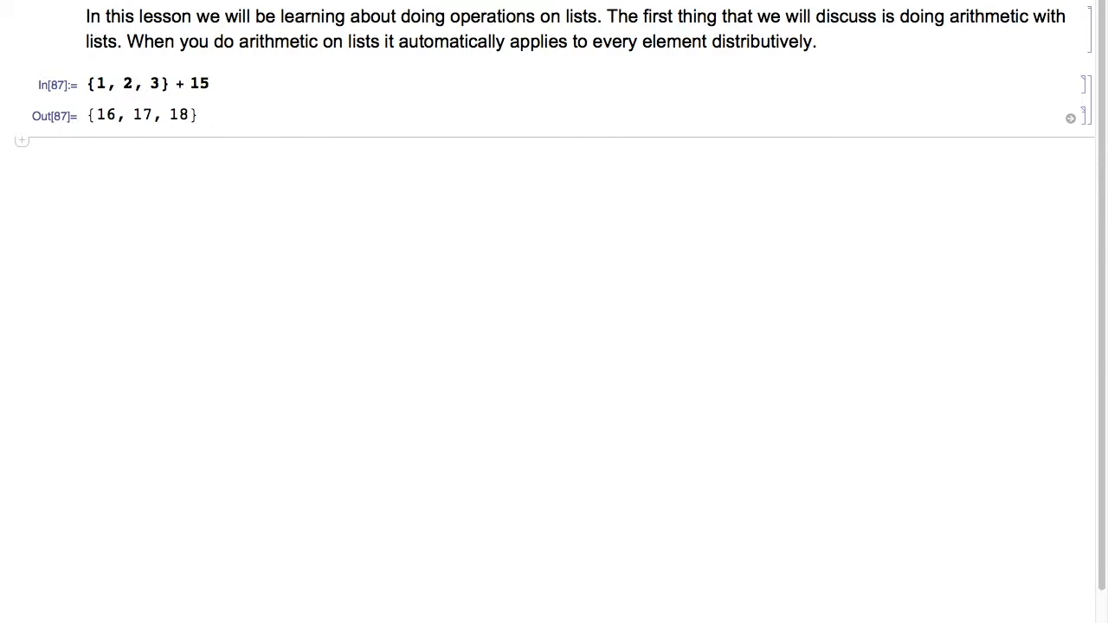
text(You can also do arithmetic with multiple lists of the same length.)
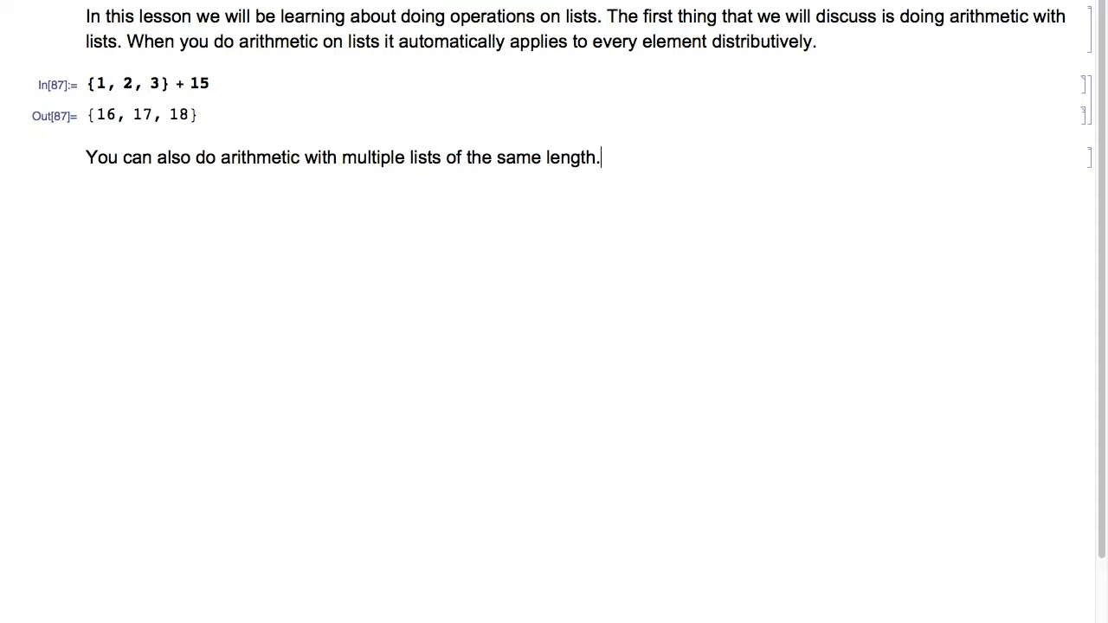
text({1, 2, 3} * {)
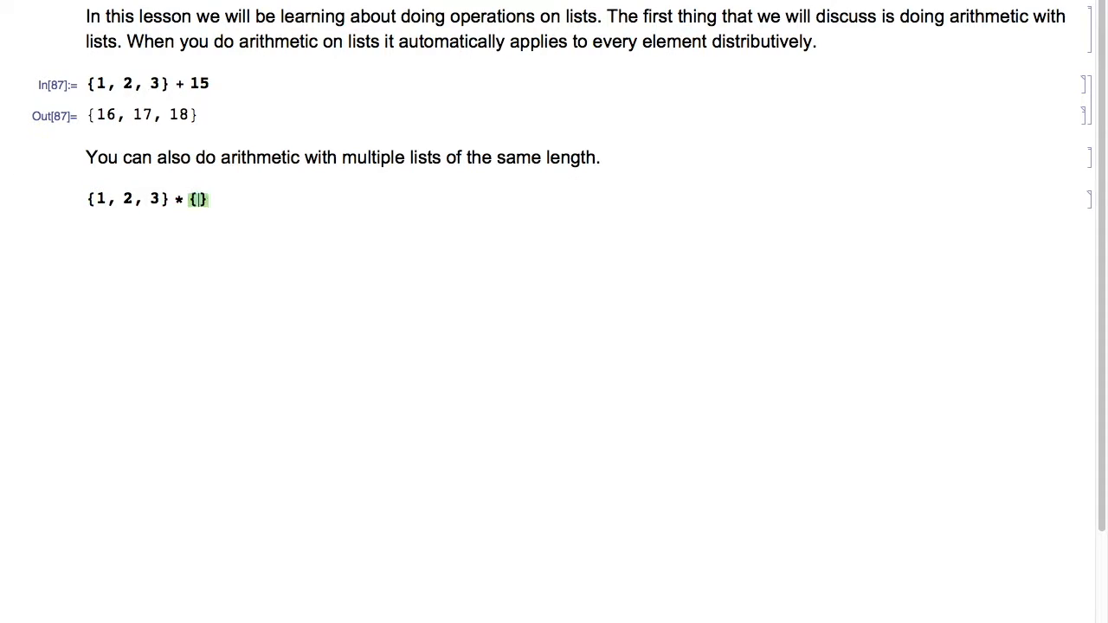
text(1, 1, 3)
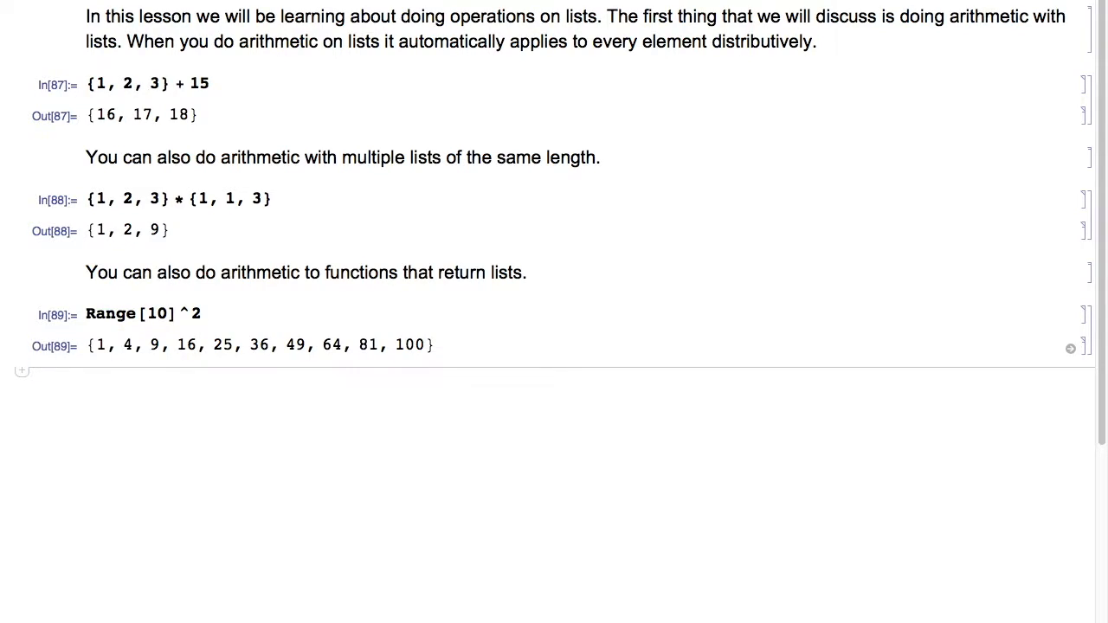
text(And then because the output of that)
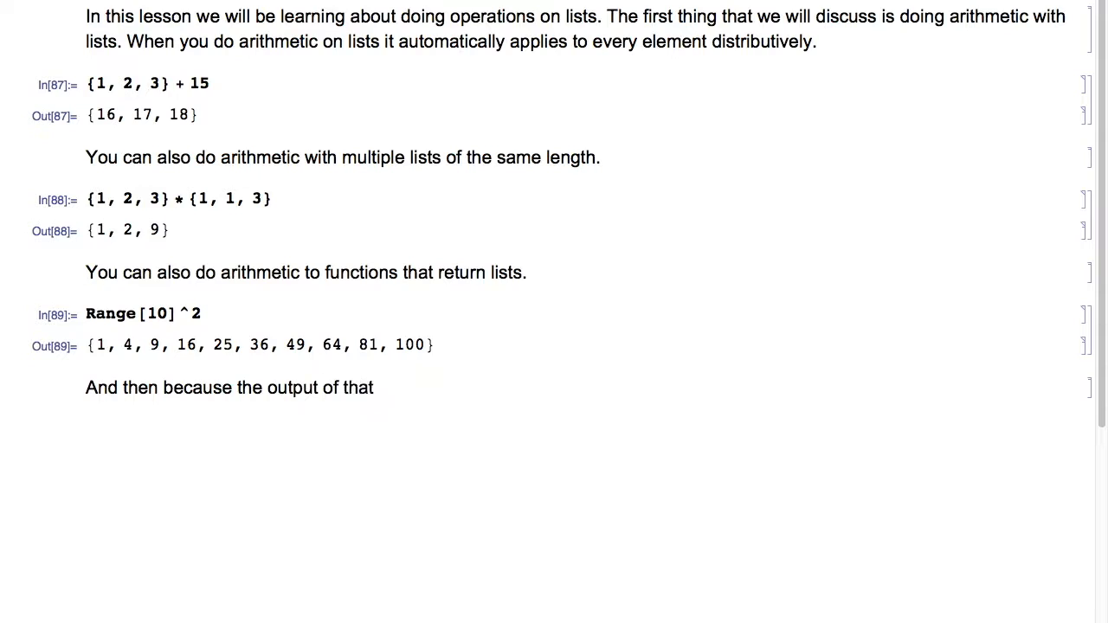
text(code is a list, we can then plot it)
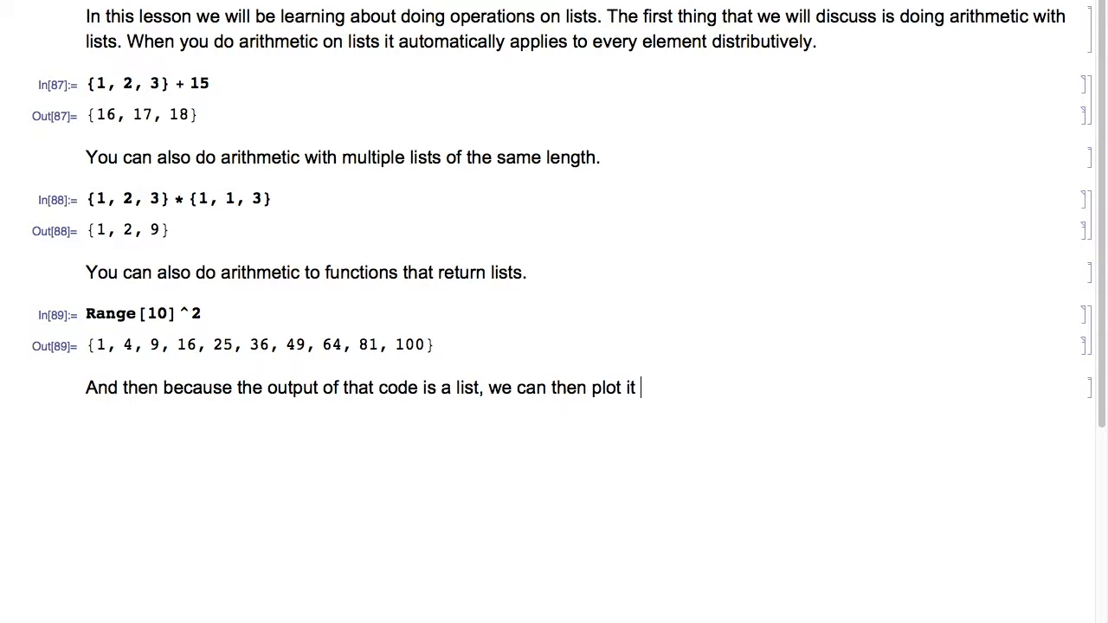
text(Range[10]^2])
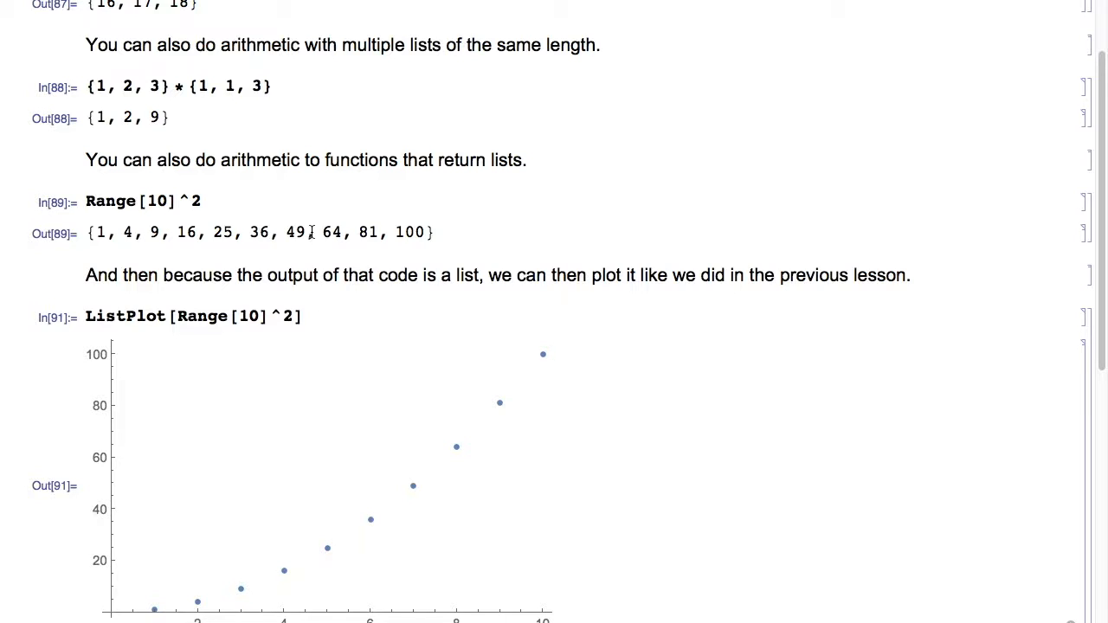
scroll(down, 3)
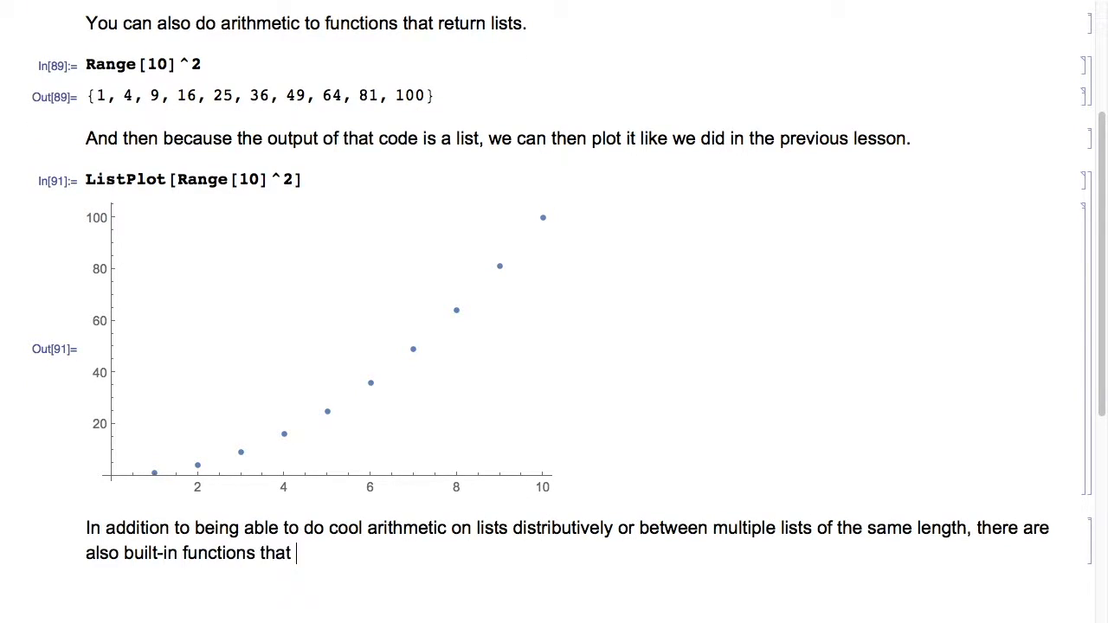
text(do arithmetic on lists. Some of these)
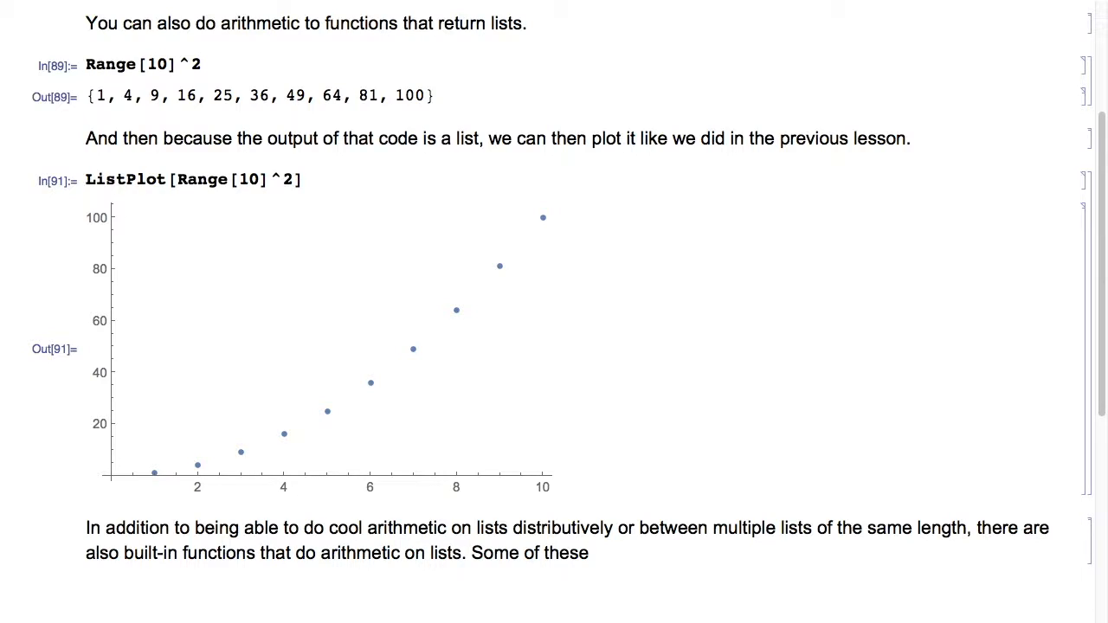
text(we have already covered in lesson 3. The ones that we pre)
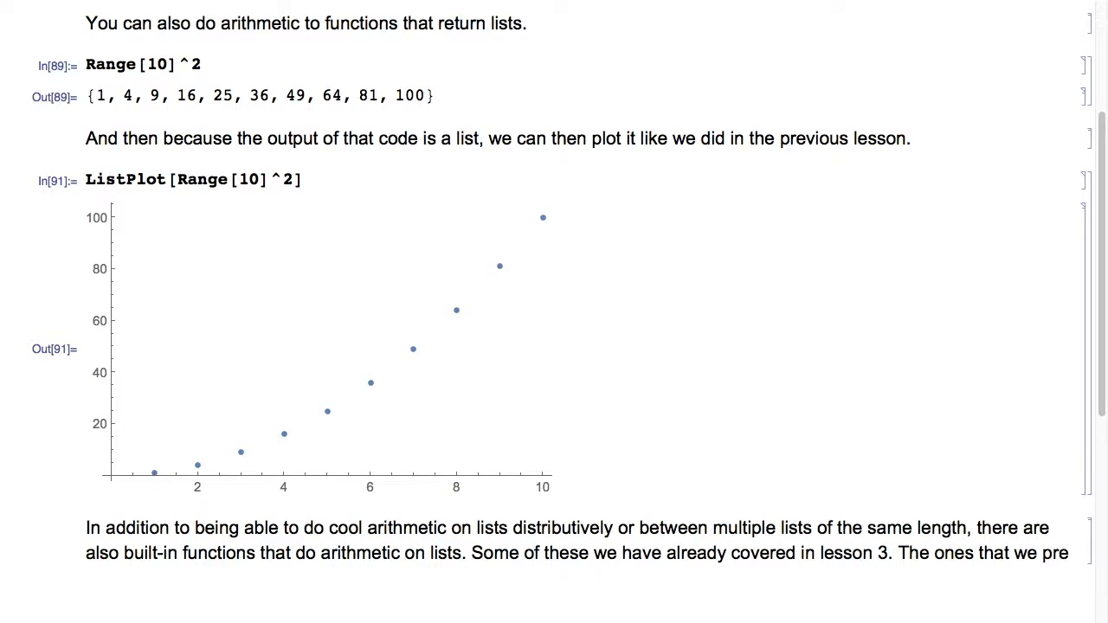
scroll(down, 3)
text(First[)
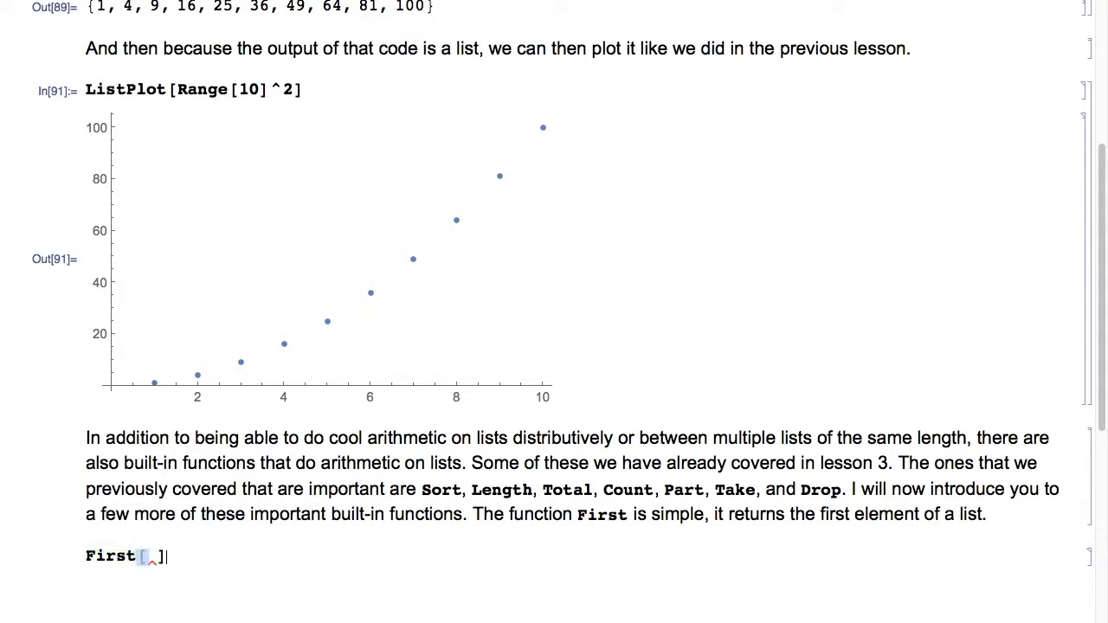
text({})
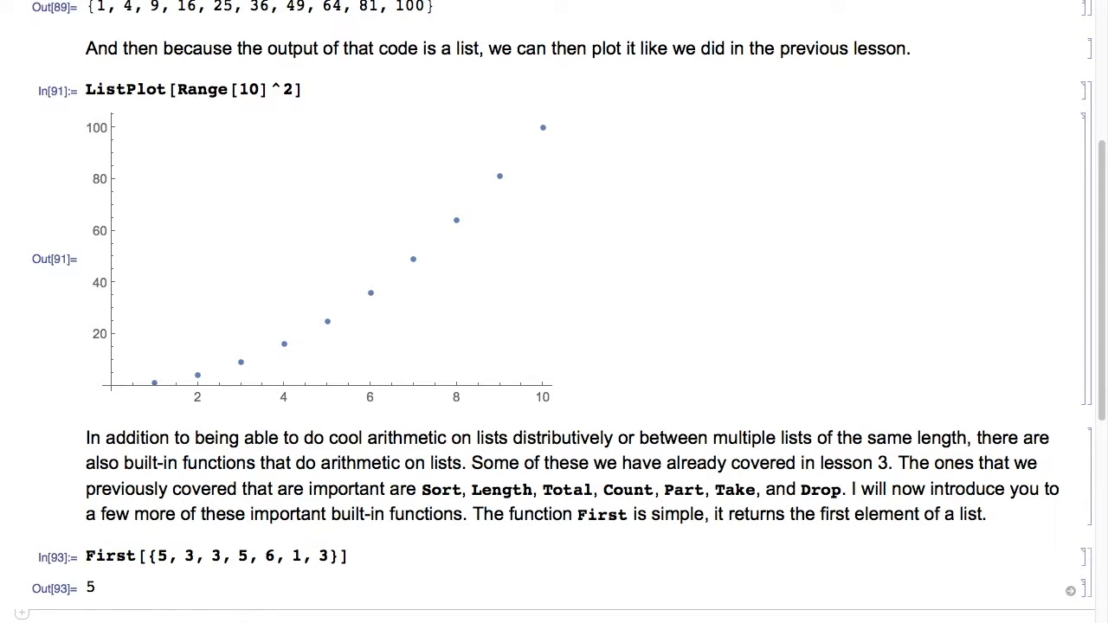
scroll(down, 3)
text(The next function that we will discu)
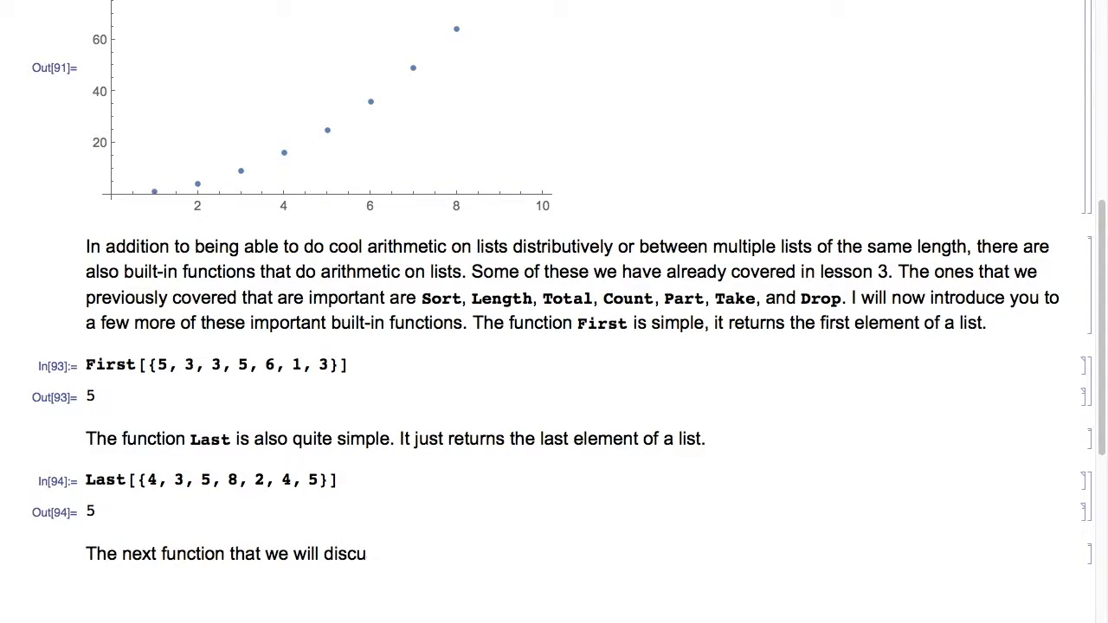
text(ss is IntegerDigits)
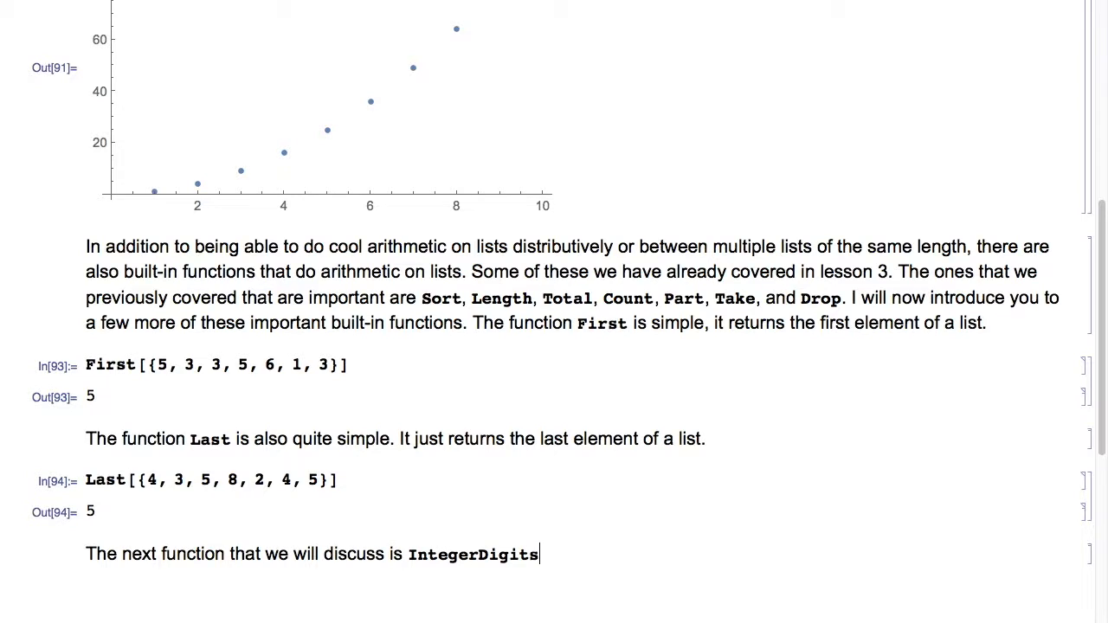
text(, which turns a number into a list of the number's d)
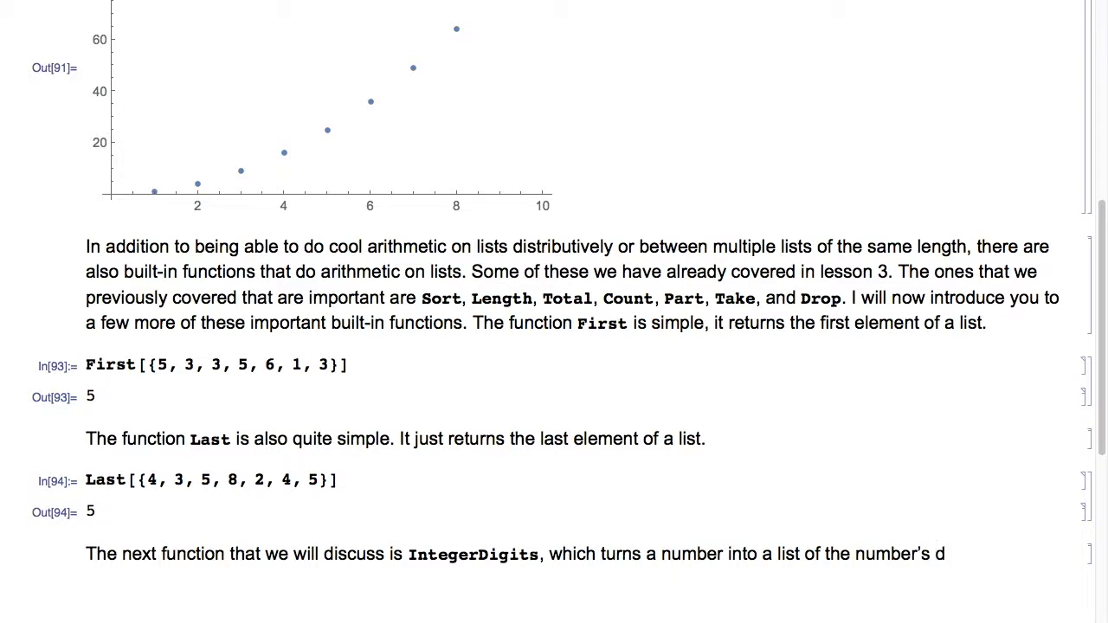
text(IntegerDigits[3454)
text(And then if you want to turn a list of numbers into a s)
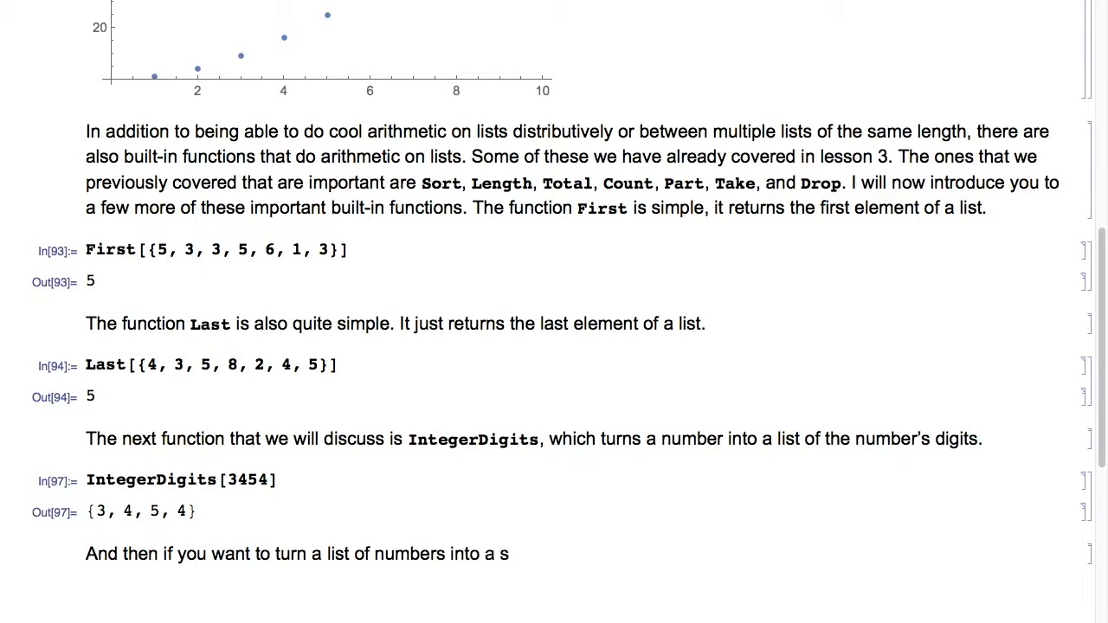
text(ingle number, you use the function FromDigits)
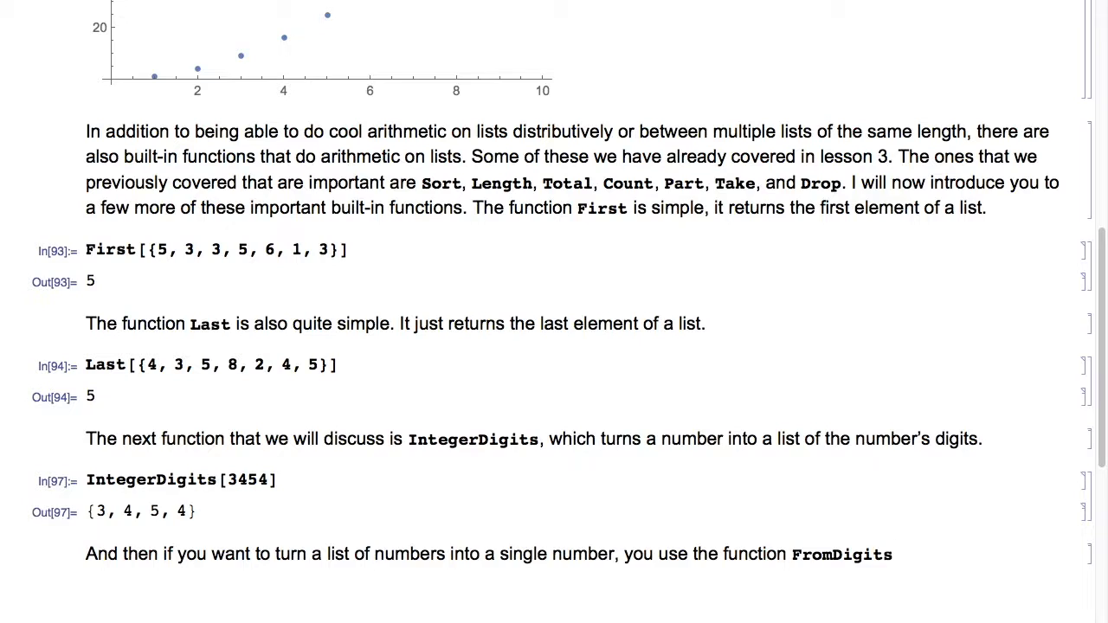
text(FromDigits[{}])
text(Thank you fo)
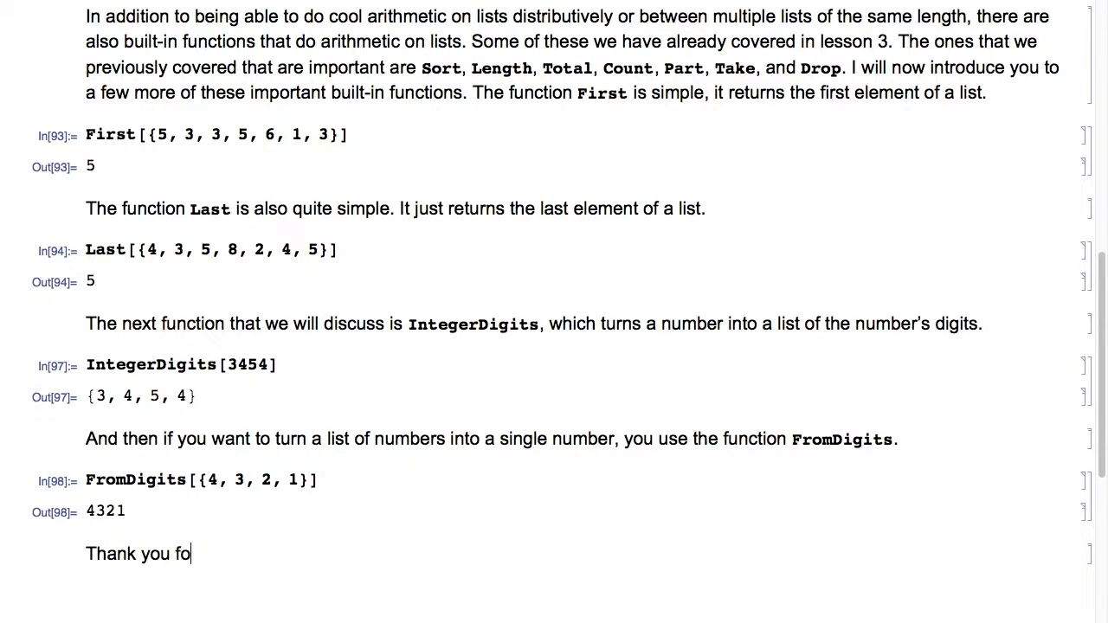
text(r watching and I will see)
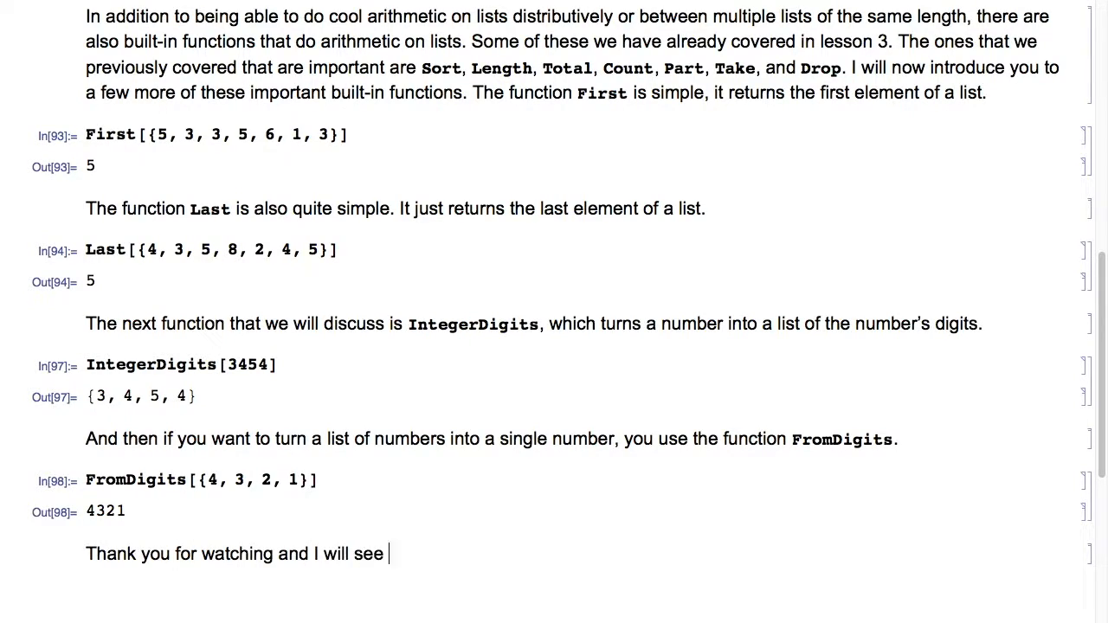